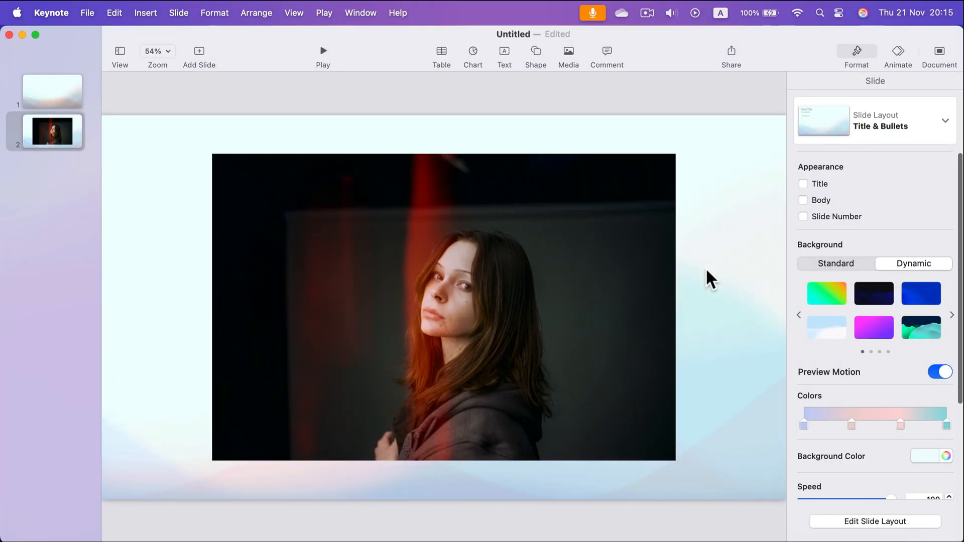
Select the portrait photo on slide 2 and show its Image settings in the Format sidebar.
click(443, 308)
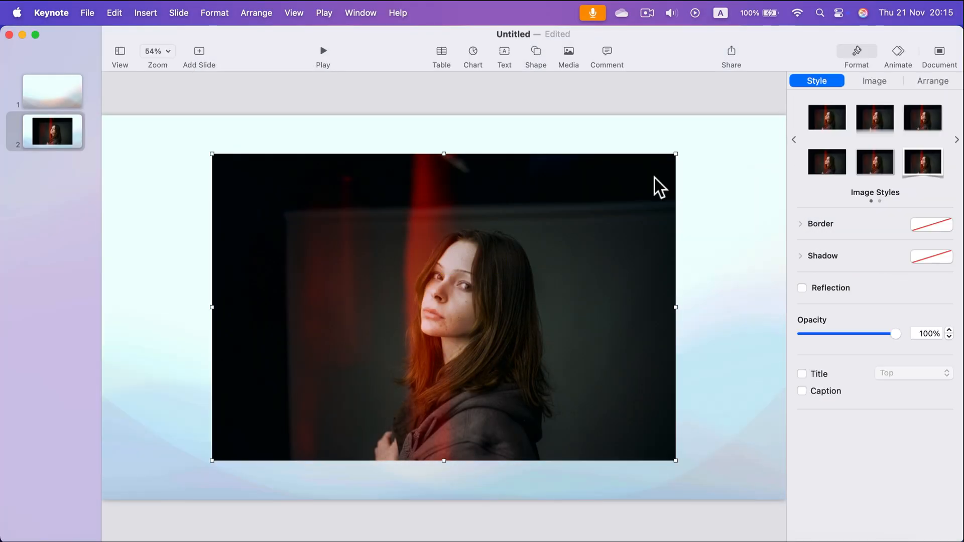
mouse_move(644, 412)
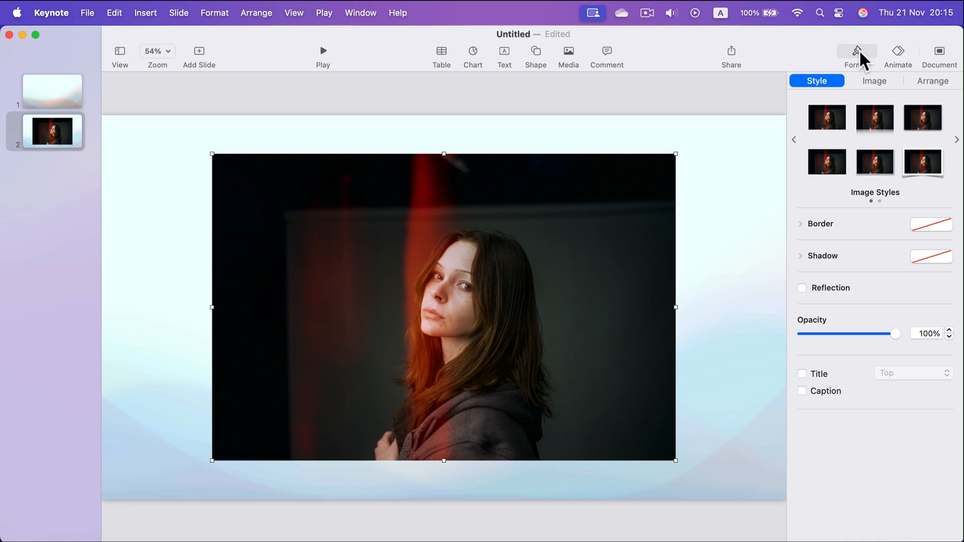
mouse_move(885, 89)
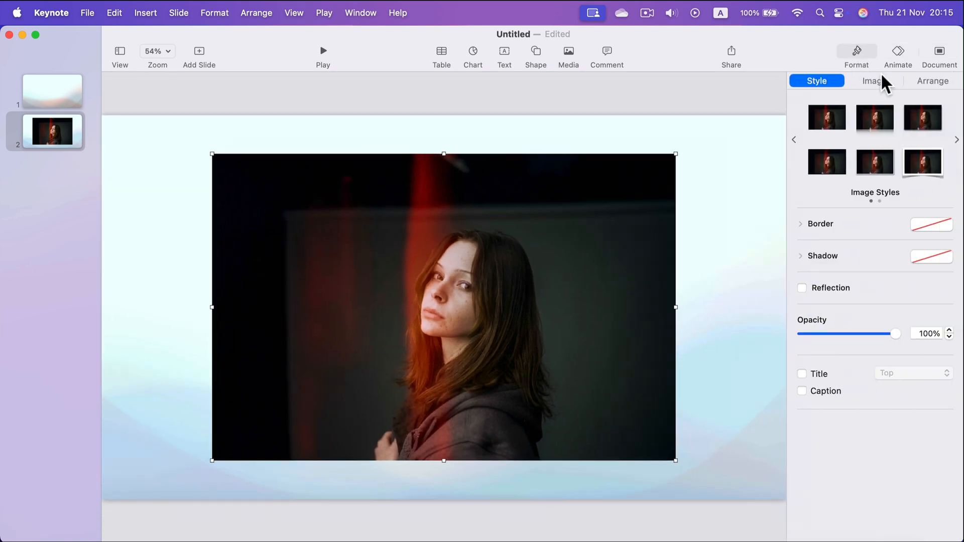
click(875, 81)
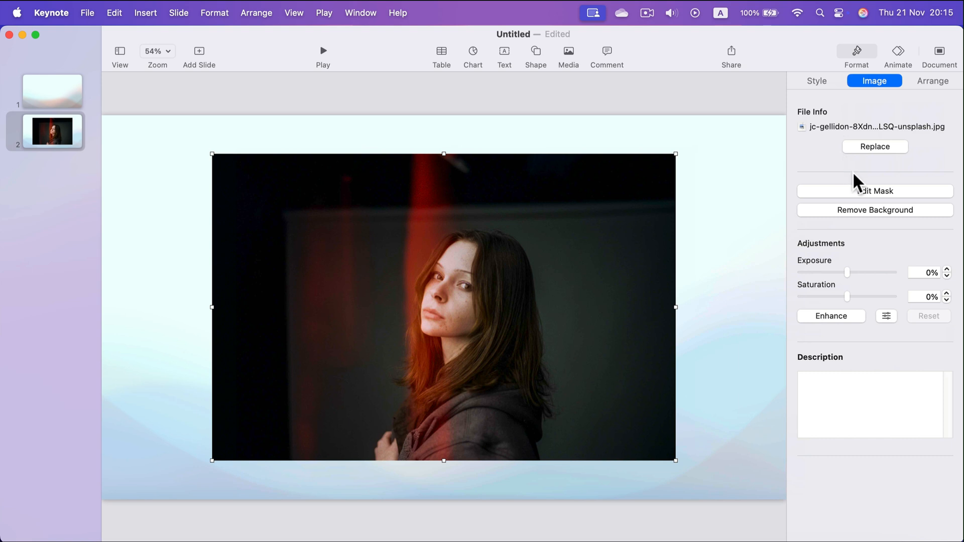
Mask the portrait to a near-square crop, positioning the woman's face inside the frame.
click(876, 190)
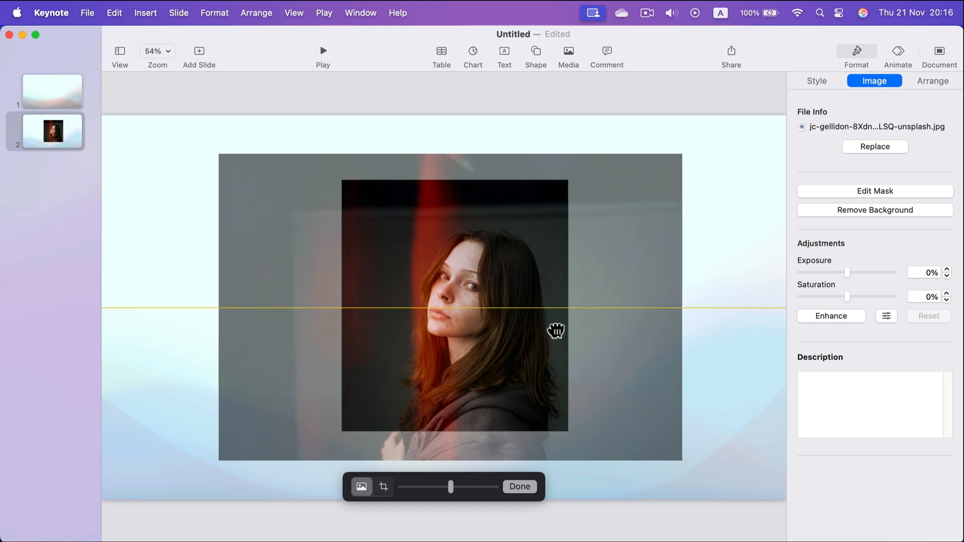
drag(555, 331, 537, 350)
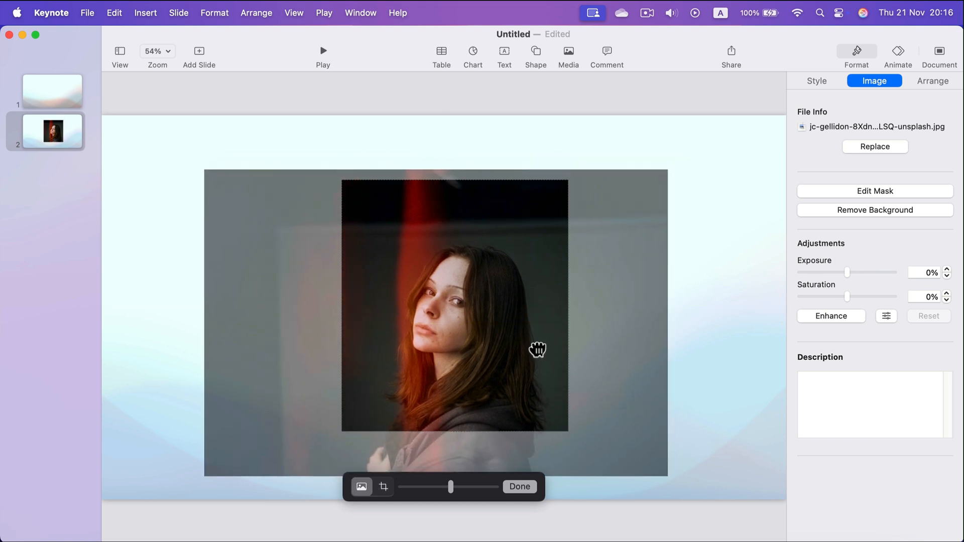
drag(537, 350, 528, 335)
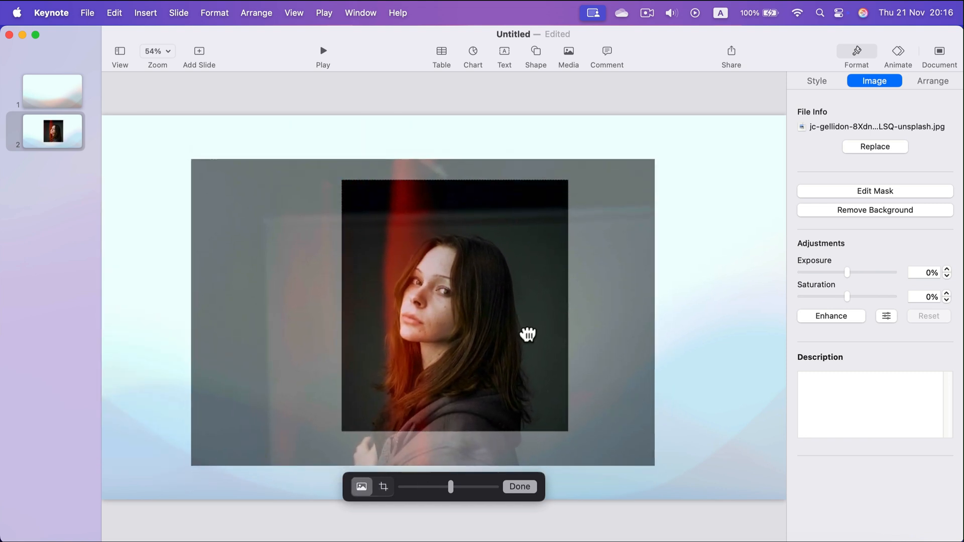
click(520, 487)
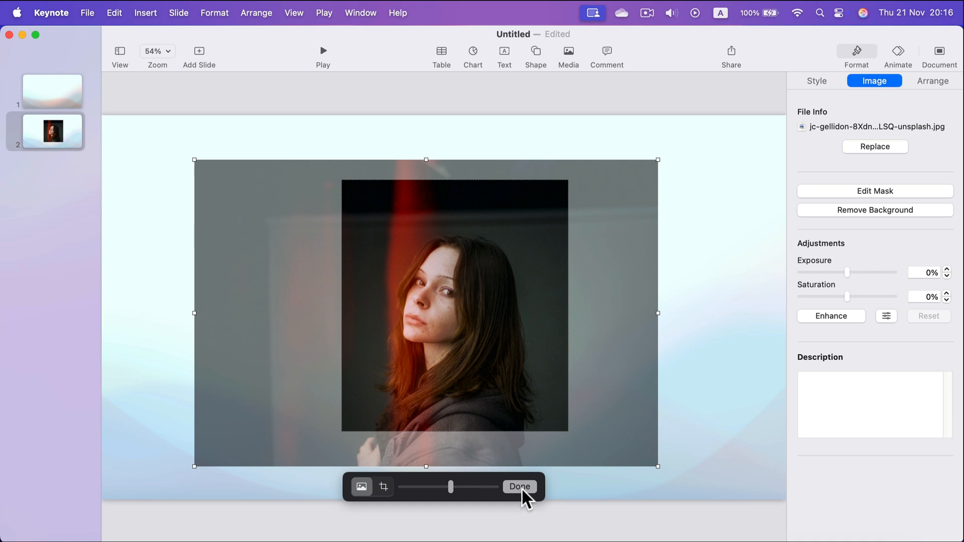
click(520, 487)
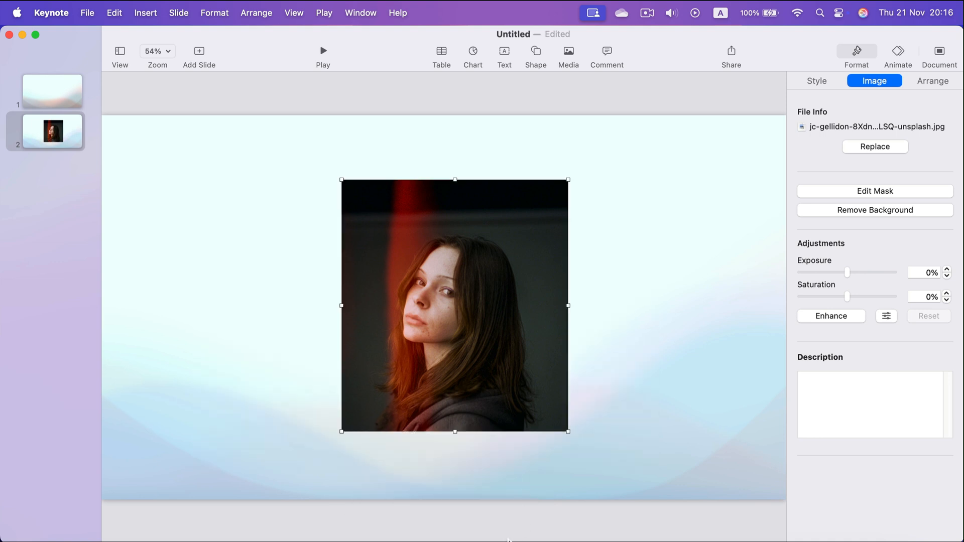
mouse_move(551, 215)
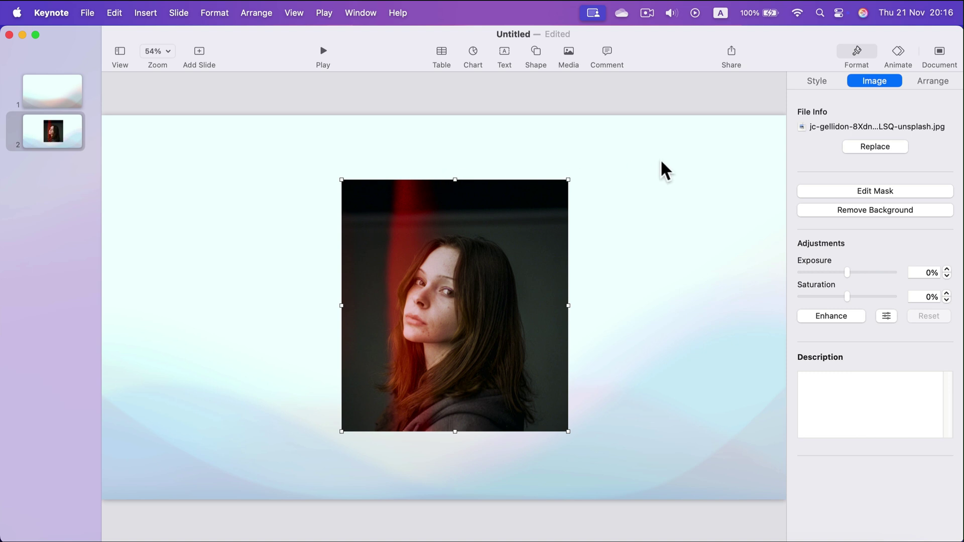
mouse_move(530, 444)
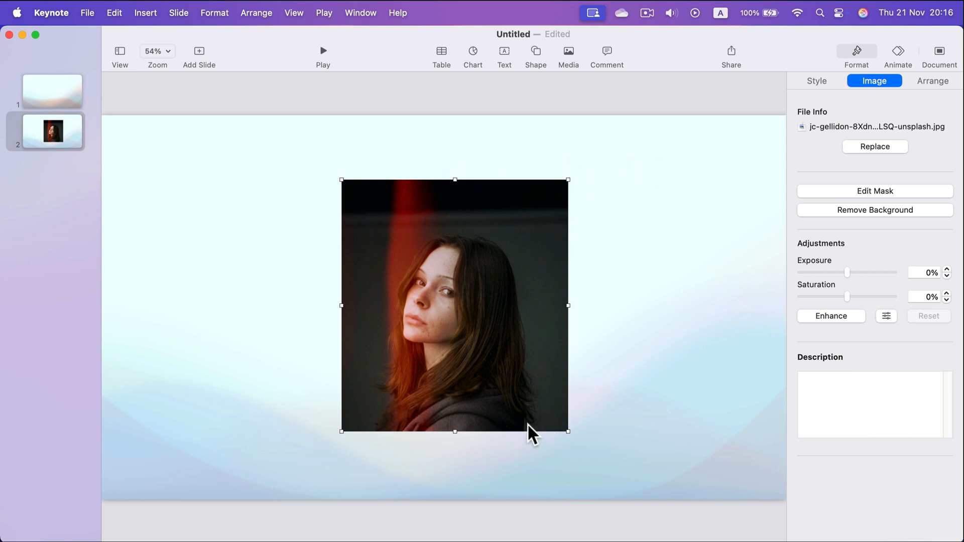
mouse_move(508, 250)
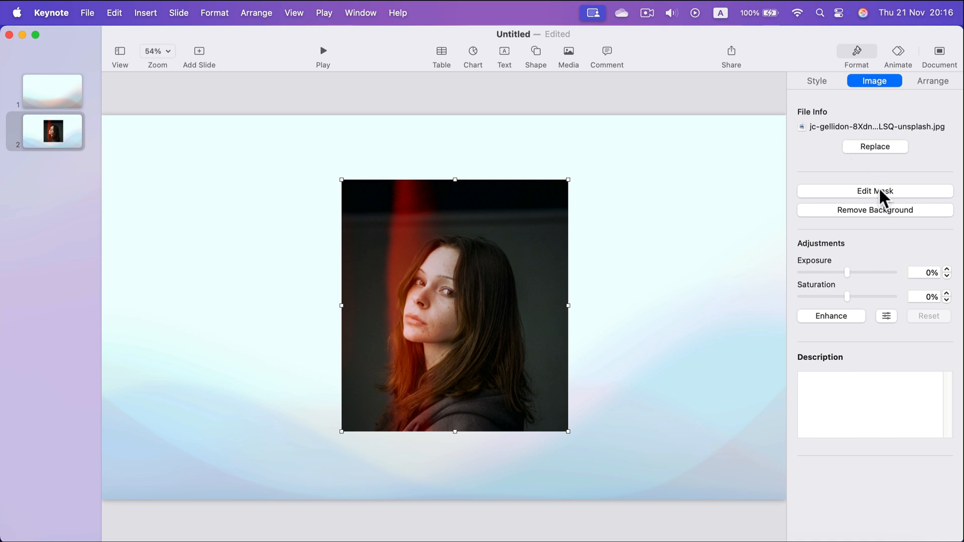
Re-edit the mask into a wider landscape crop with the woman shown larger.
click(875, 191)
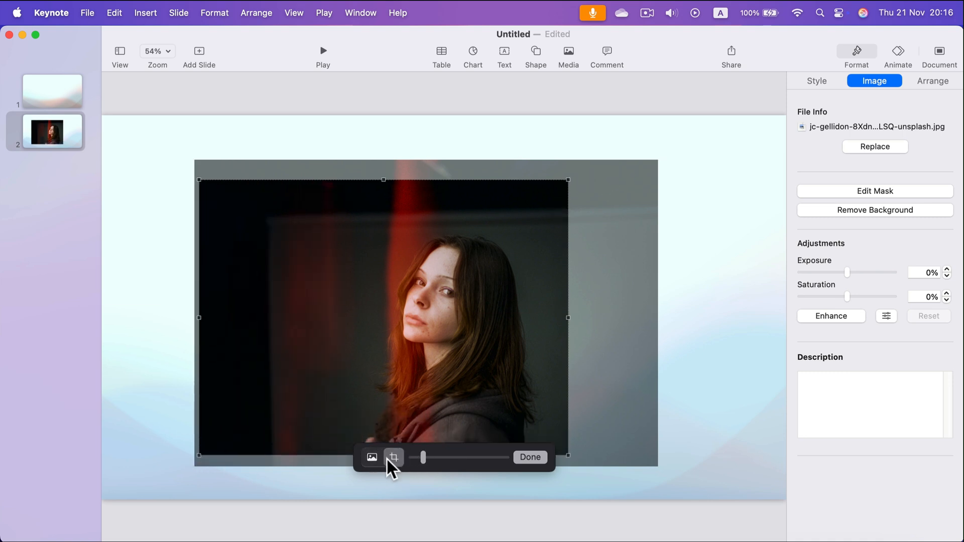
drag(422, 458, 446, 457)
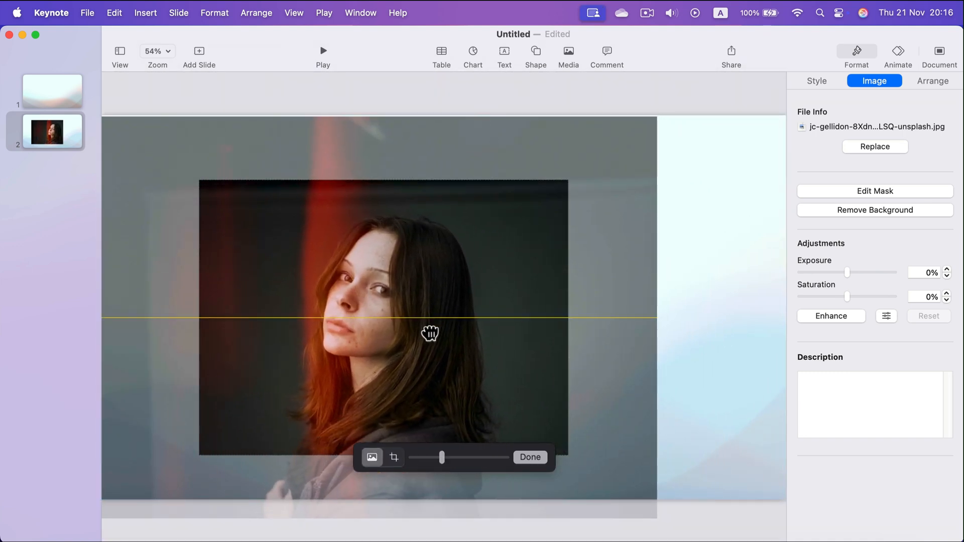
click(531, 457)
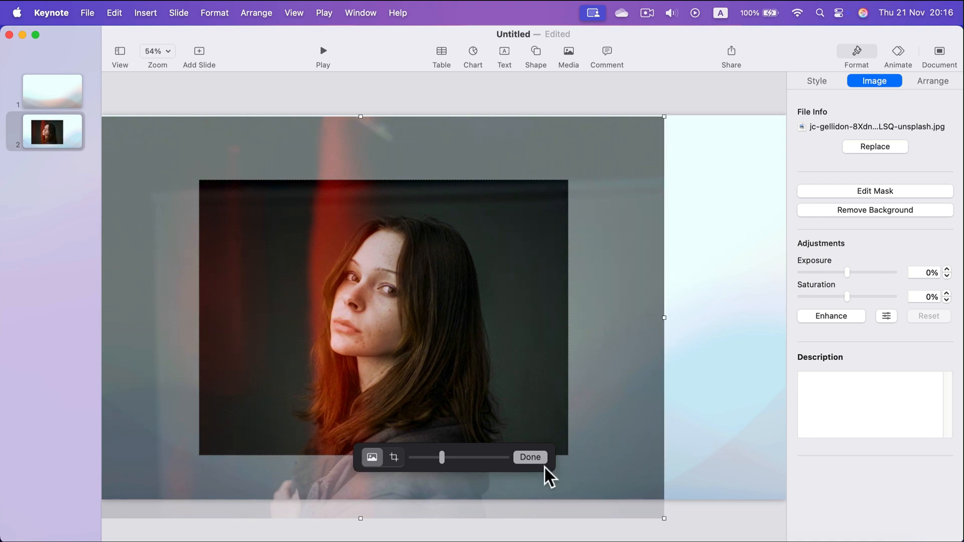
click(530, 457)
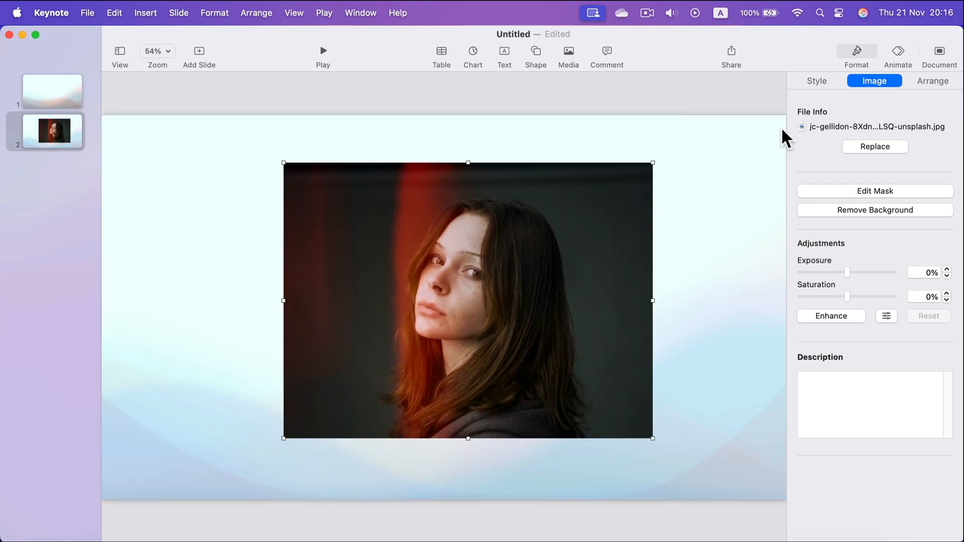
Reopen the photo's mask from the shortcut menu and close it without changes.
right_click(568, 275)
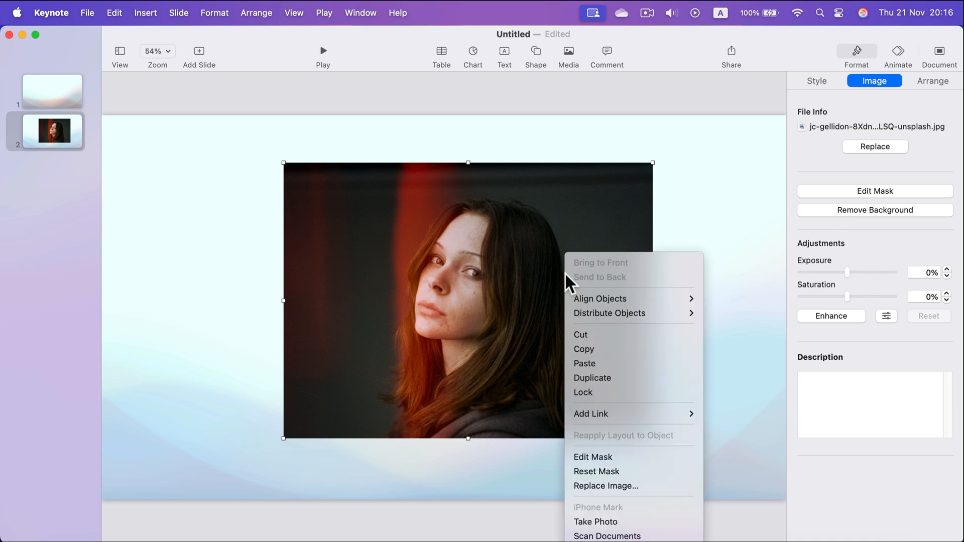
mouse_move(626, 478)
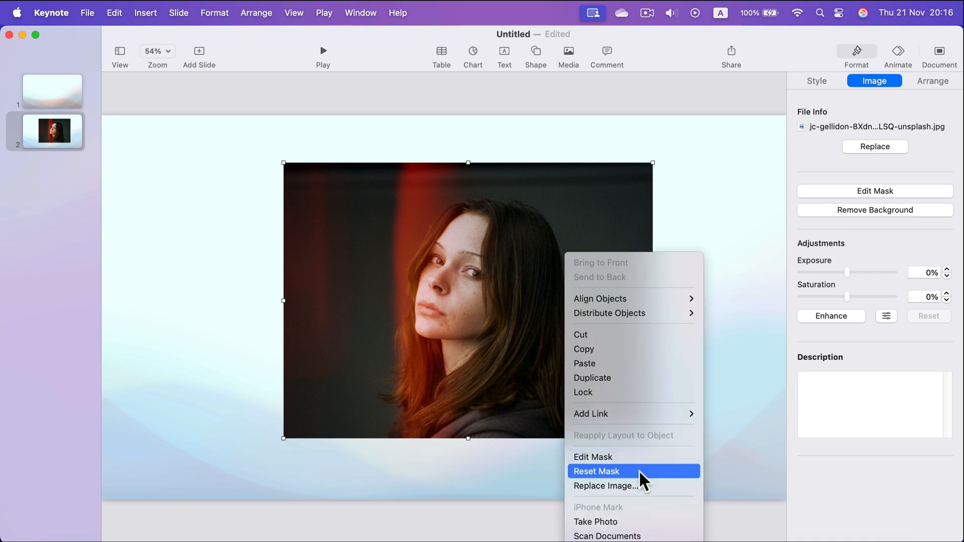
click(597, 471)
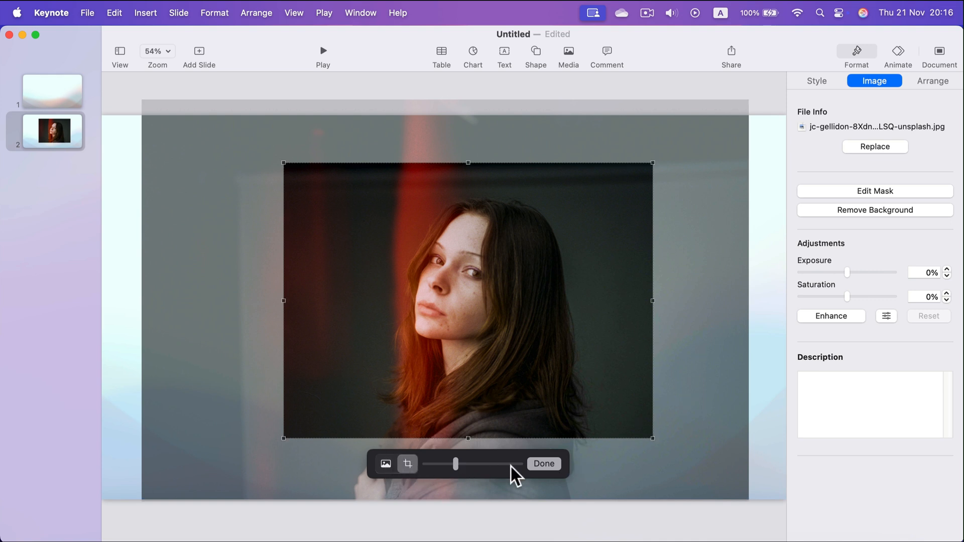
click(544, 464)
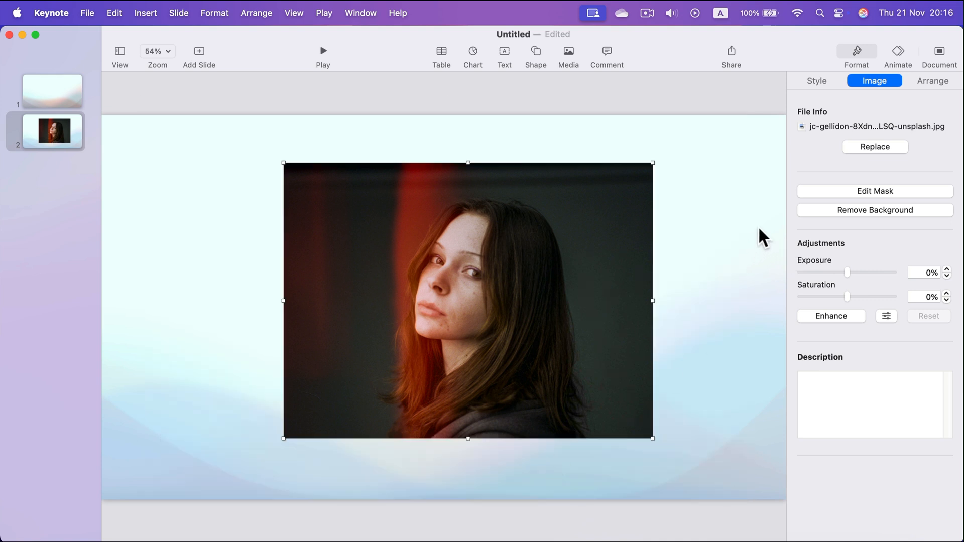
mouse_move(765, 214)
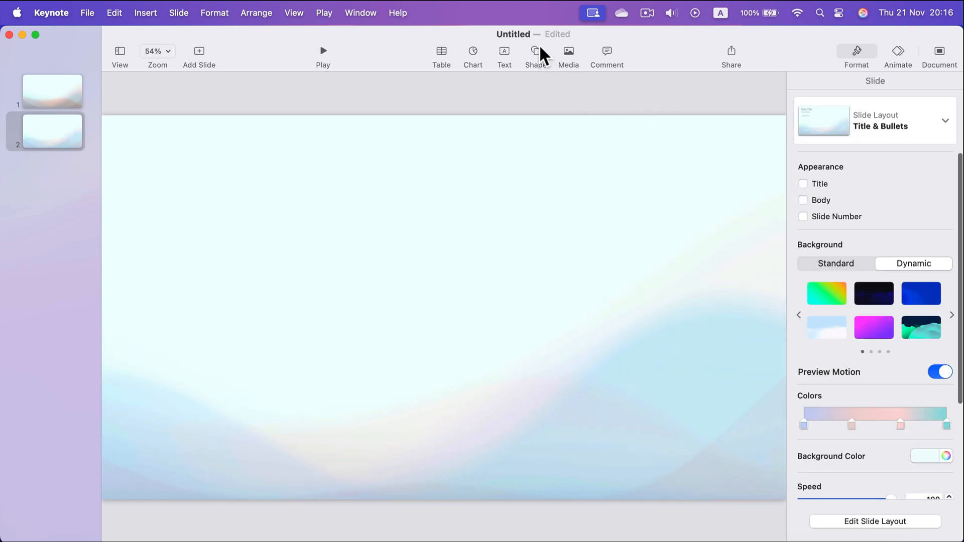
Insert a dark grey pill shape from Geometry and enlarge it across the slide.
click(536, 54)
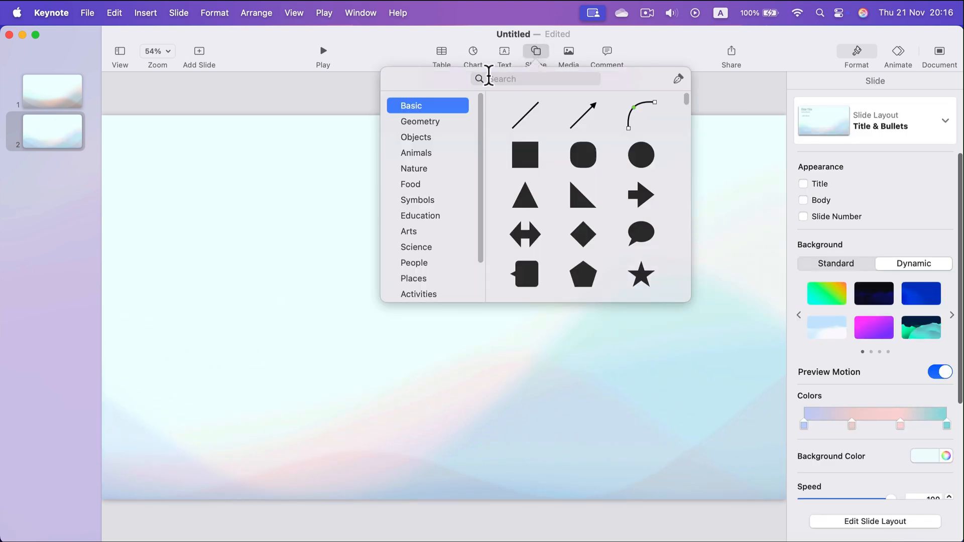
scroll(down, 3)
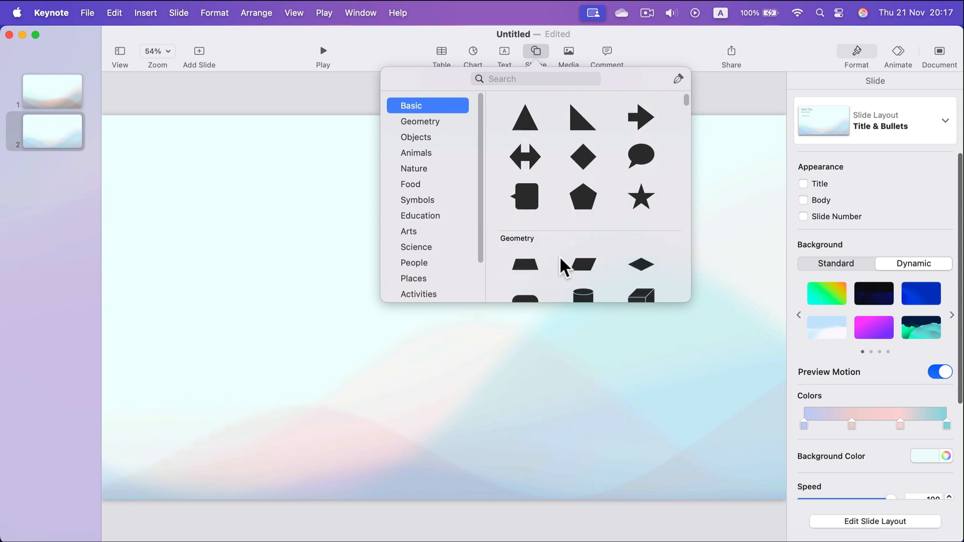
click(421, 121)
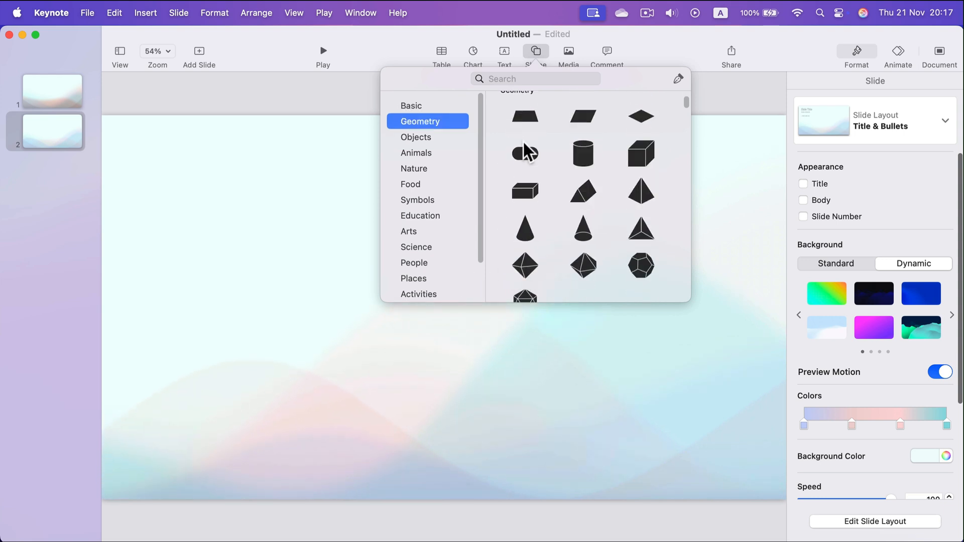
click(525, 153)
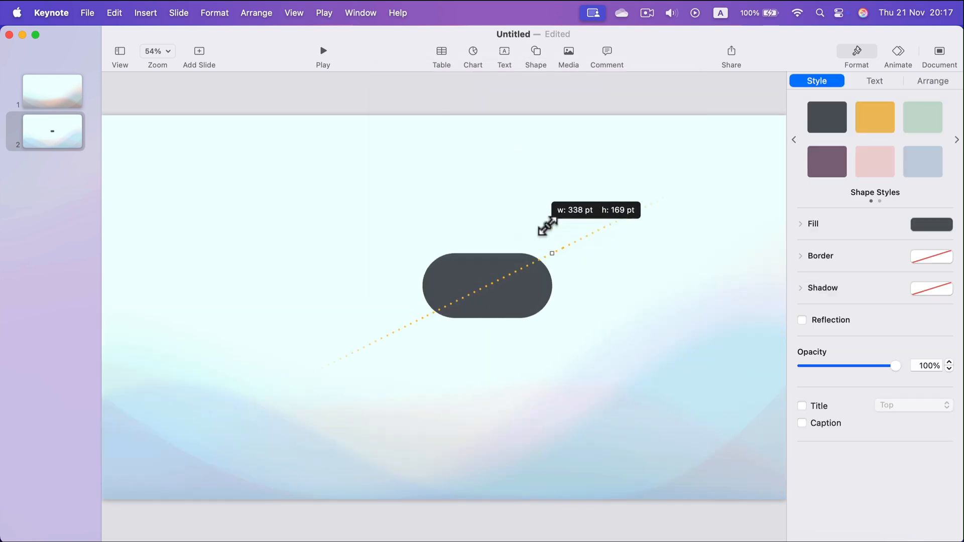
drag(546, 223, 537, 192)
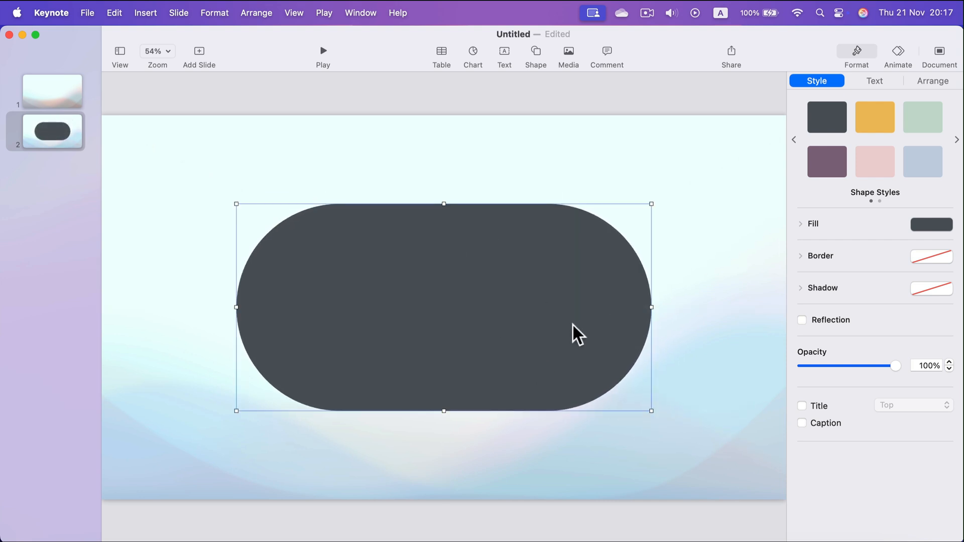
mouse_move(803, 232)
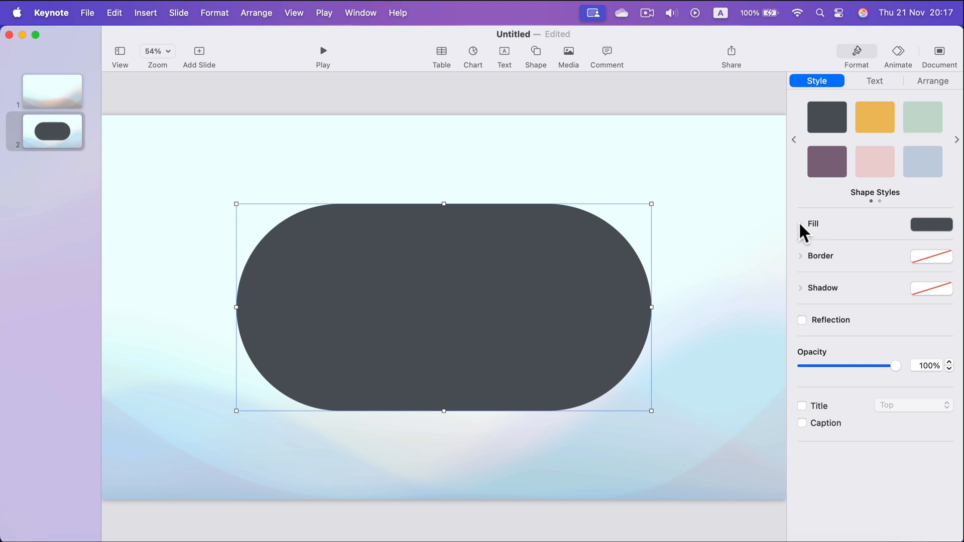
Give the pill shape an Image Fill using the woman's portrait photo.
click(801, 224)
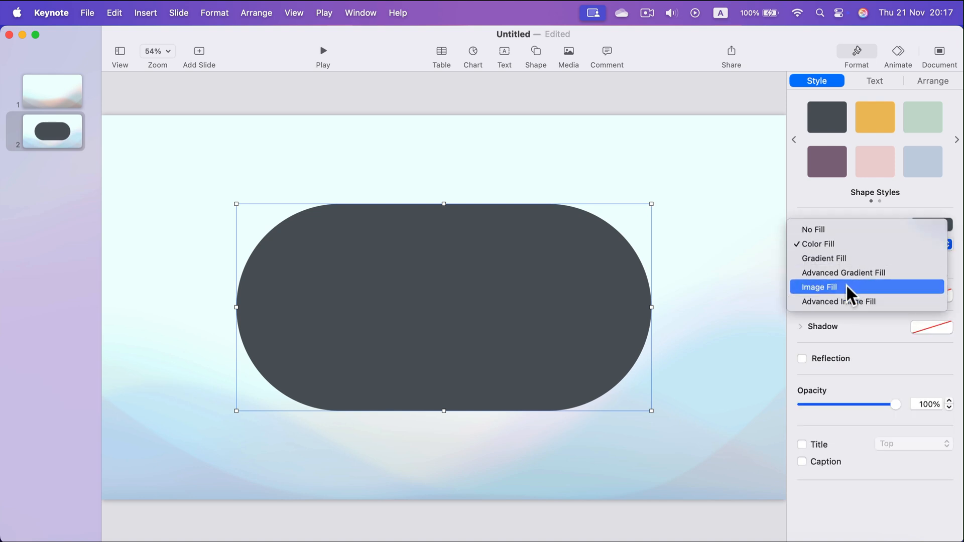
click(820, 288)
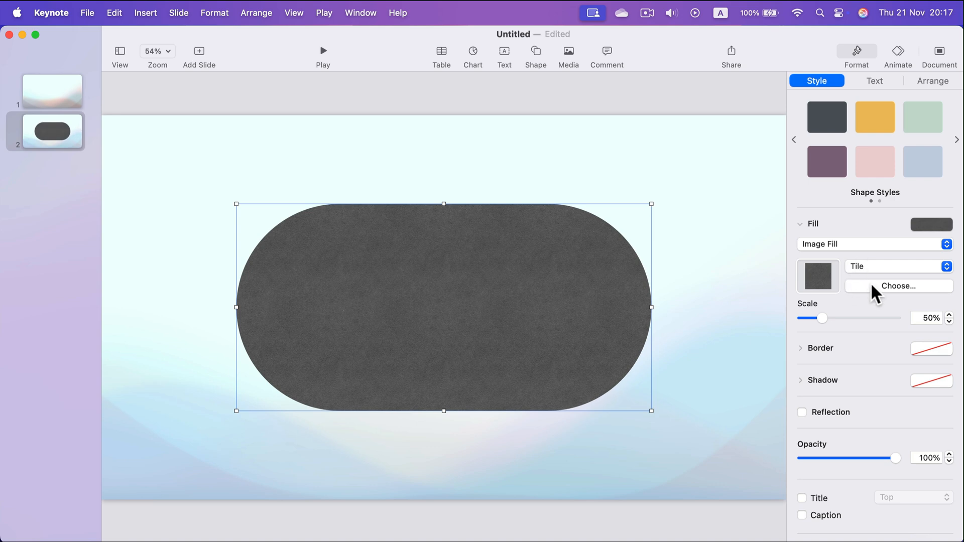
mouse_move(913, 295)
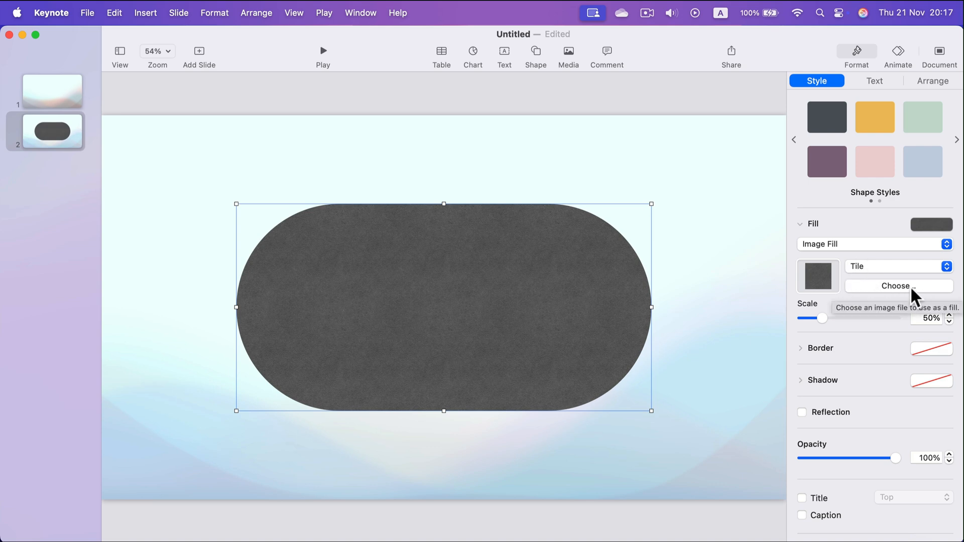
click(899, 285)
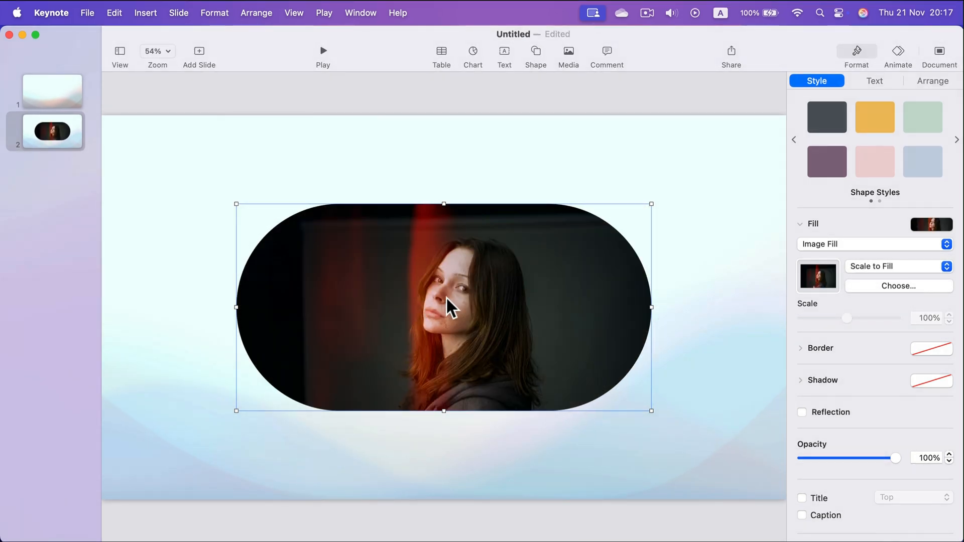